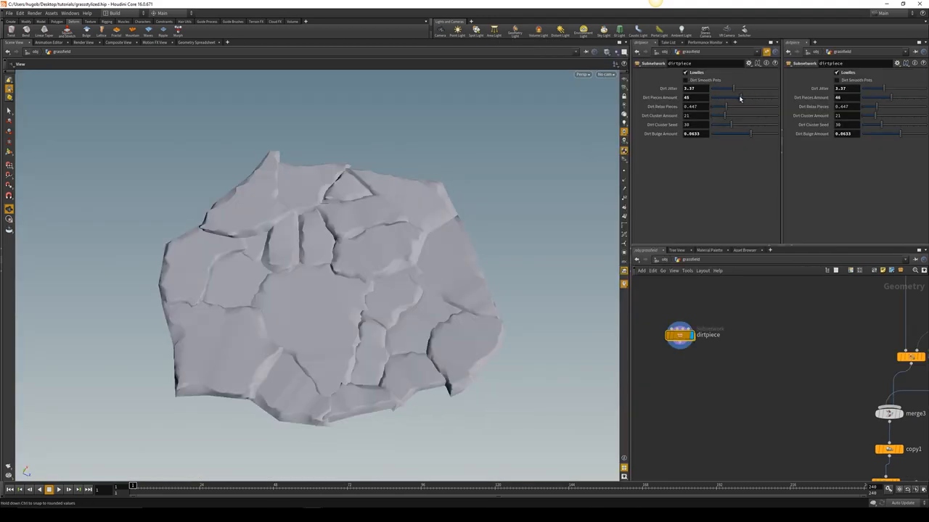
Lower the Dirt Pieces Amount to reduce the number of cracked pieces.
drag(740, 97, 722, 98)
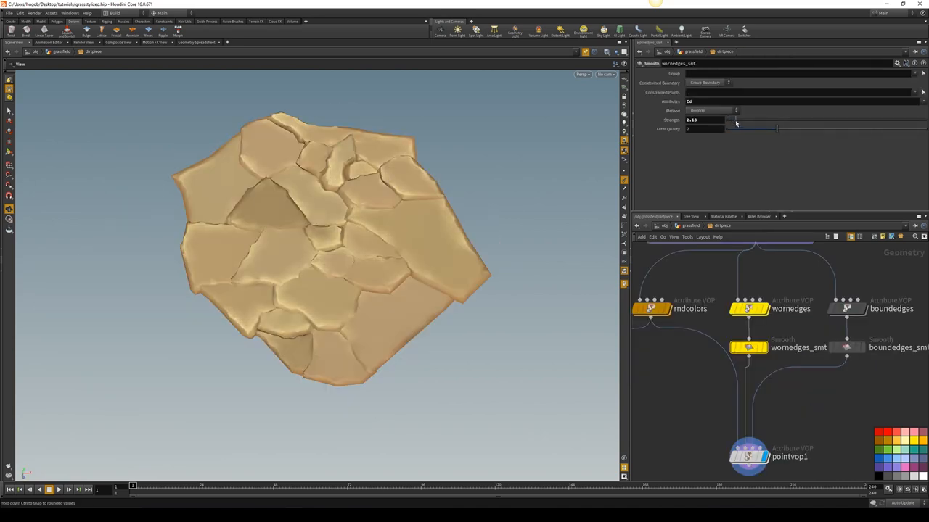
Raise the wornedges_smt Smooth node Strength from 2.18 to 3.18.
drag(729, 119, 740, 119)
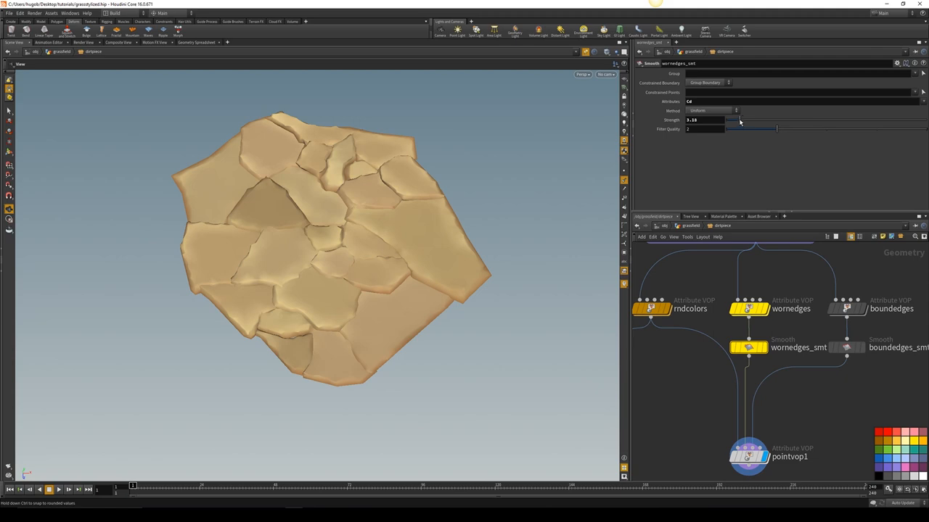
click(748, 456)
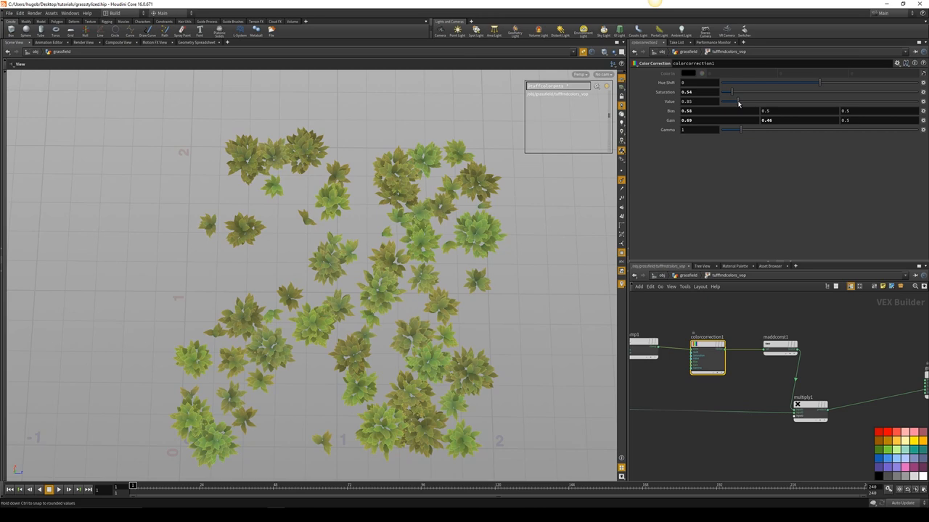
Lower the colorcorrection1 VOP Value from 0.83 to 0.79 to darken the leaf clumps.
drag(733, 101, 731, 101)
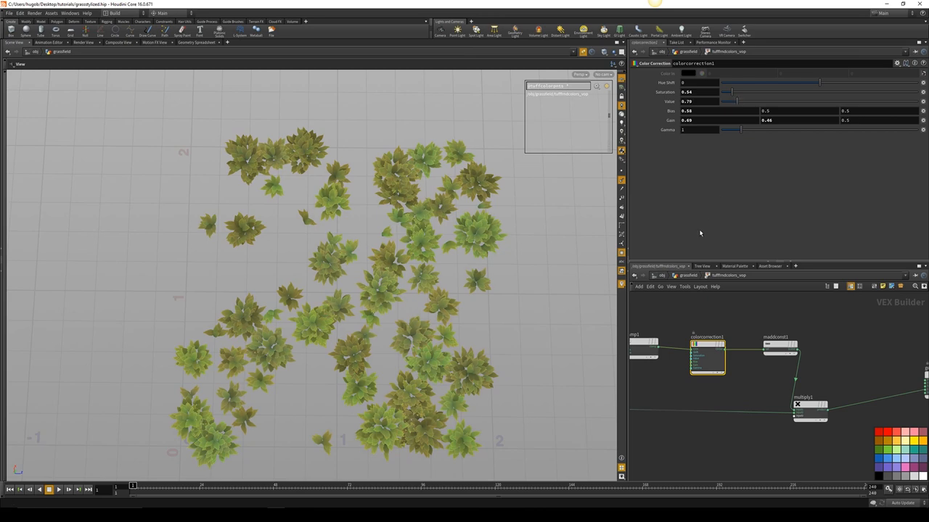